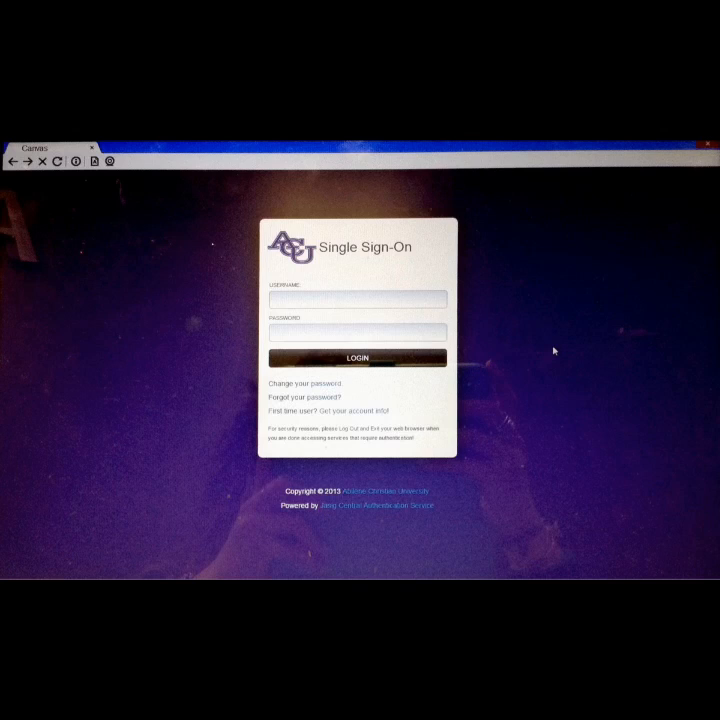
Submit the ACU Single Sign-On credentials to log in and reach the Canvas dashboard
left_click(357, 357)
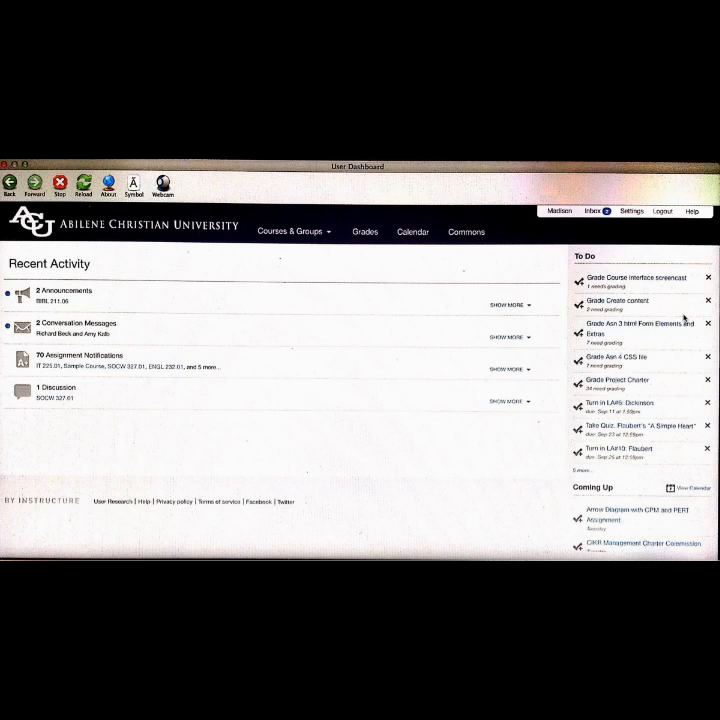